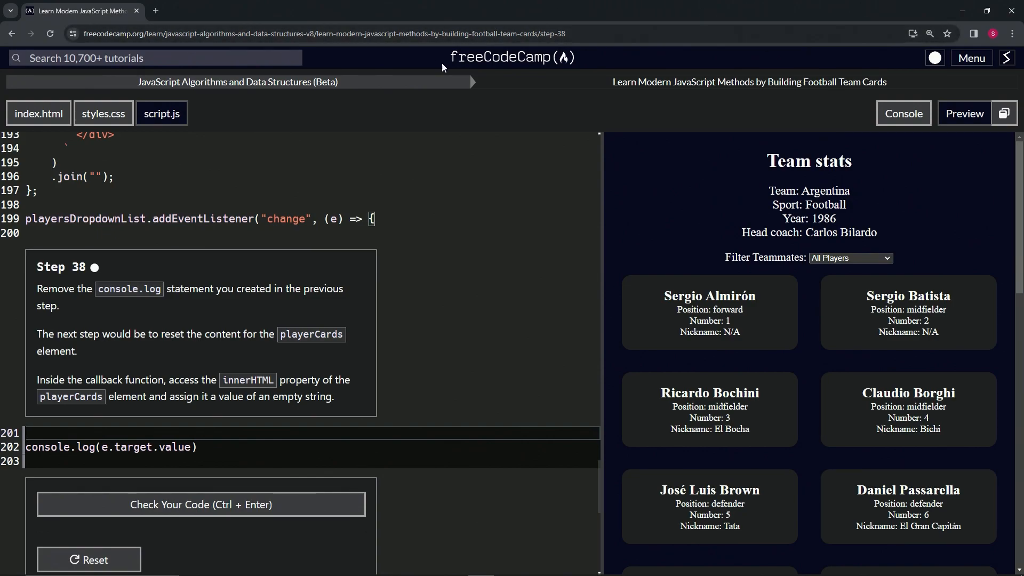
{"action": "mouse_move", "coordinate": [199, 95]}
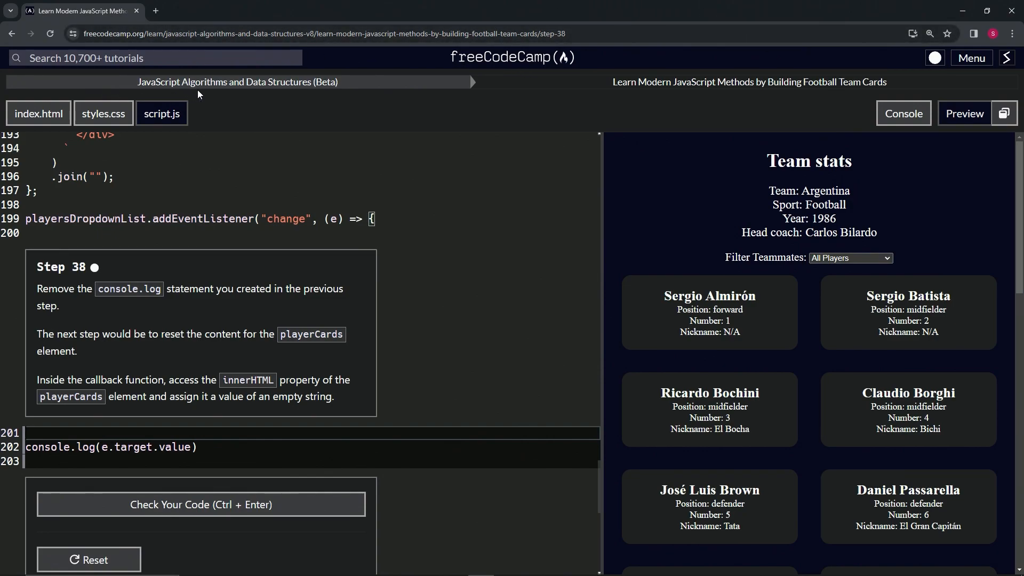
{"action": "mouse_move", "coordinate": [616, 95]}
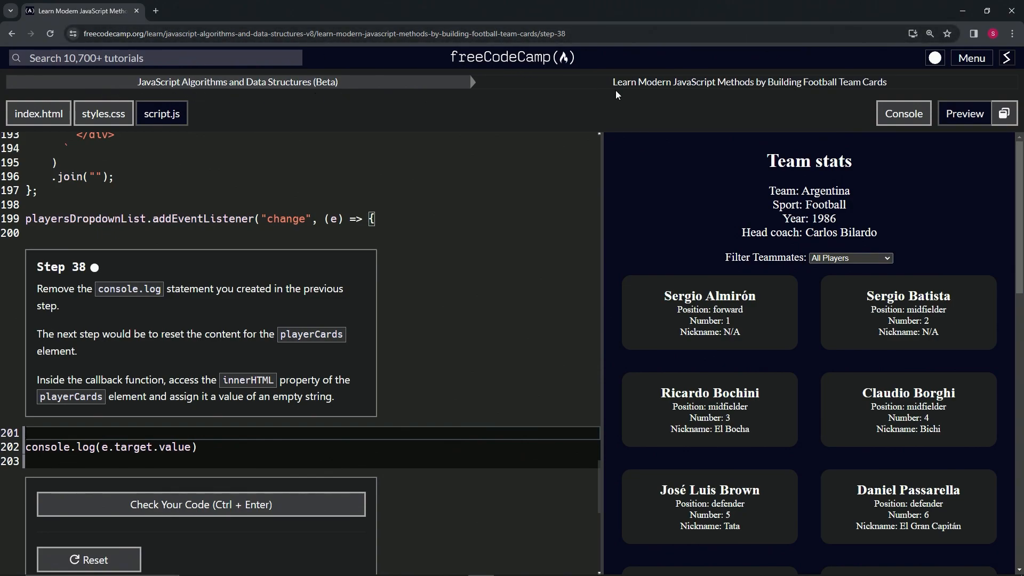
{"action": "mouse_move", "coordinate": [823, 95]}
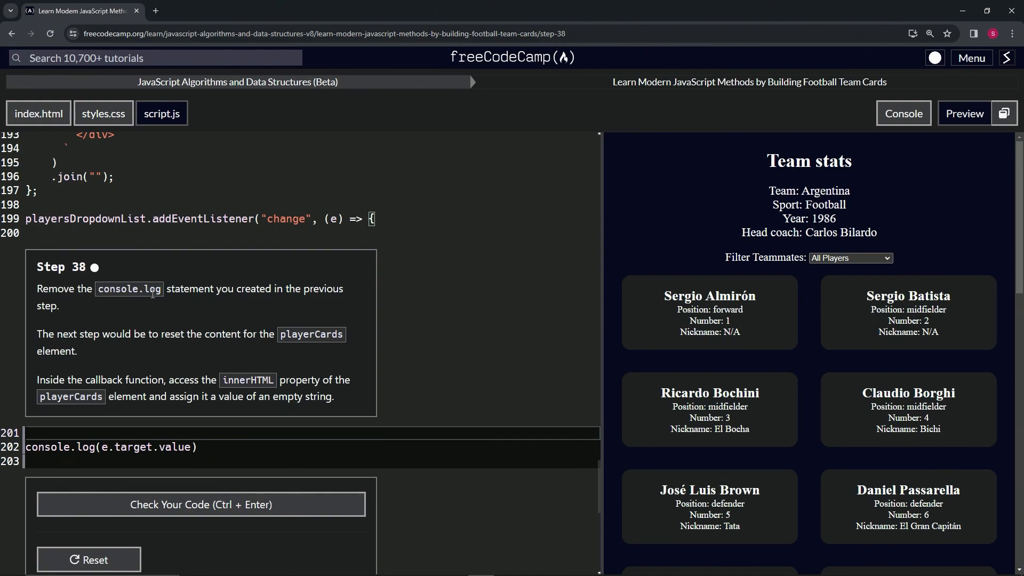
{"action": "mouse_move", "coordinate": [273, 306]}
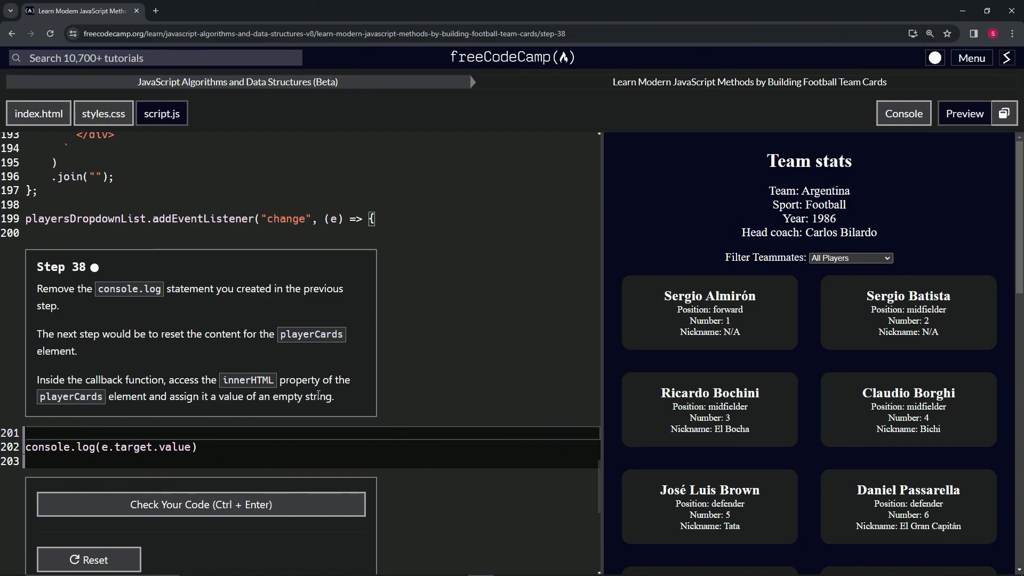
Overwrite the console.log line in the change listener with playerCards.innerHTML = "";.
{"action": "triple_click", "coordinate": [110, 447]}
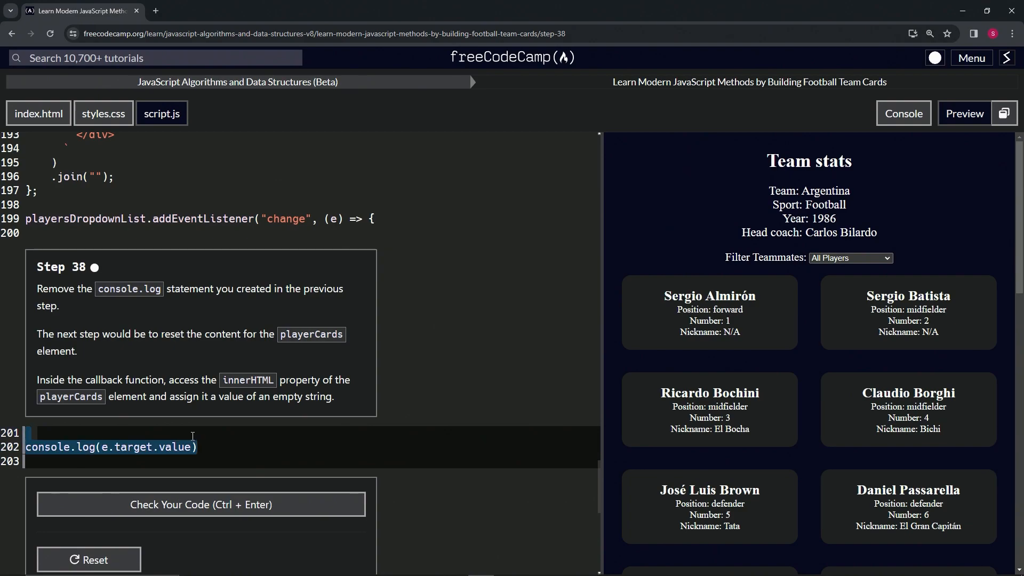
{"action": "type", "text": "pl"}
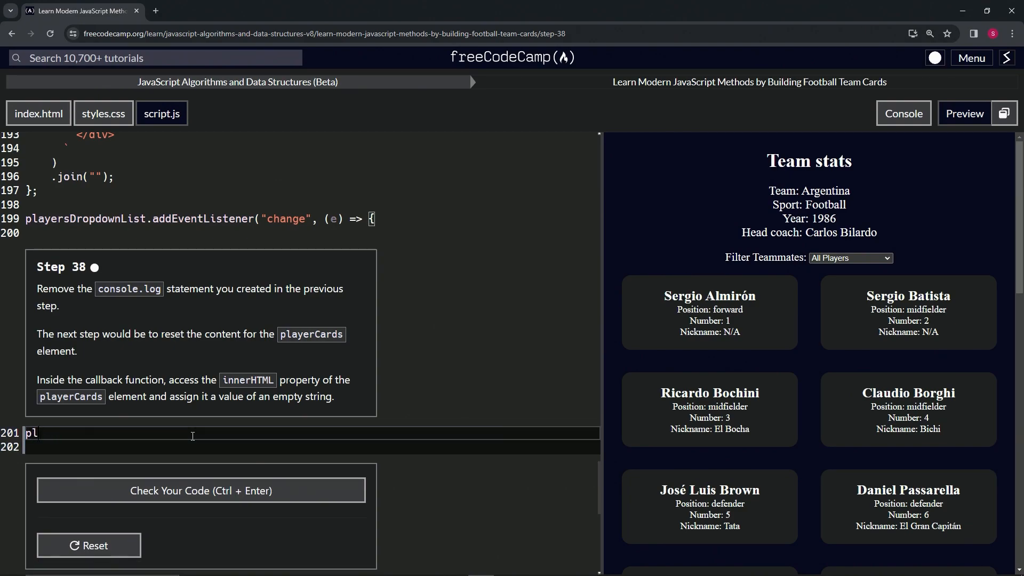
{"action": "type", "text": "ayerCad"}
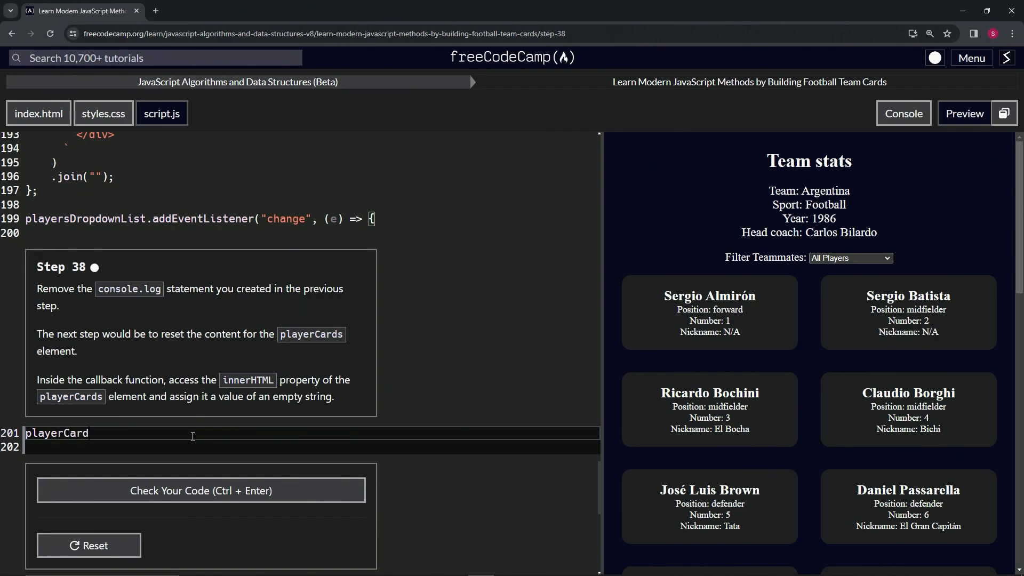
{"action": "type", "text": "s."}
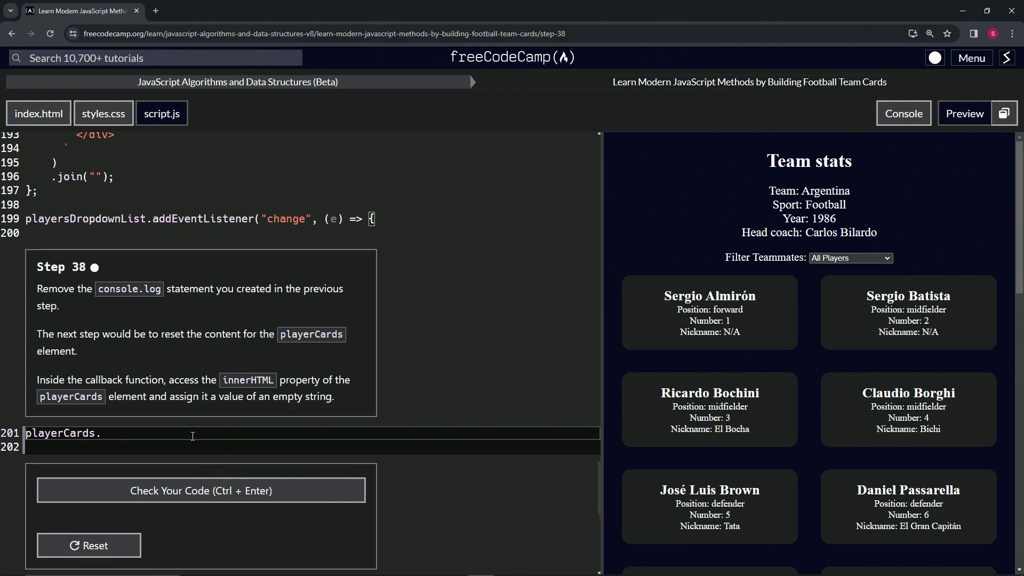
{"action": "type", "text": "innerHTML"}
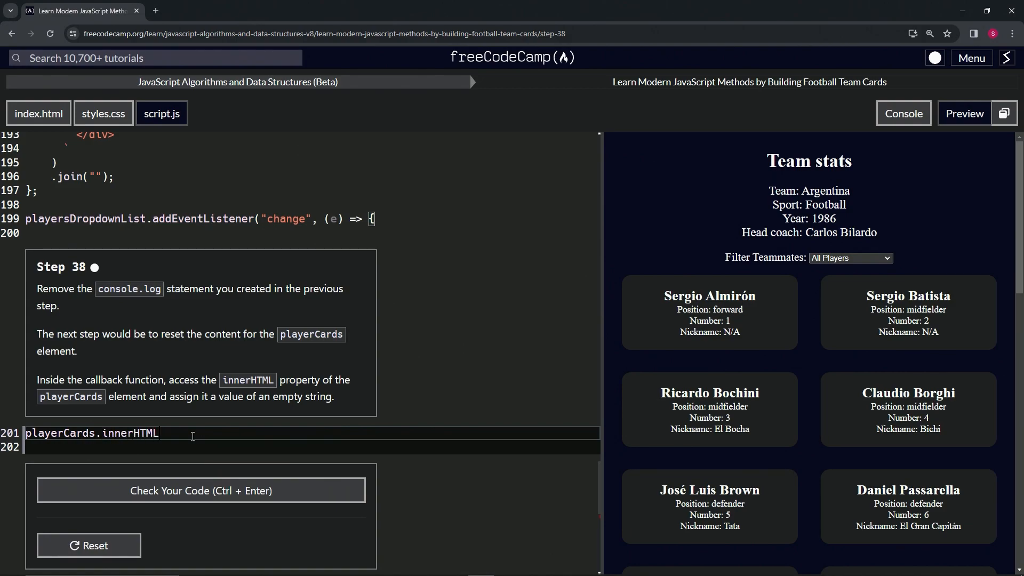
{"action": "type", "text": "= \"\";"}
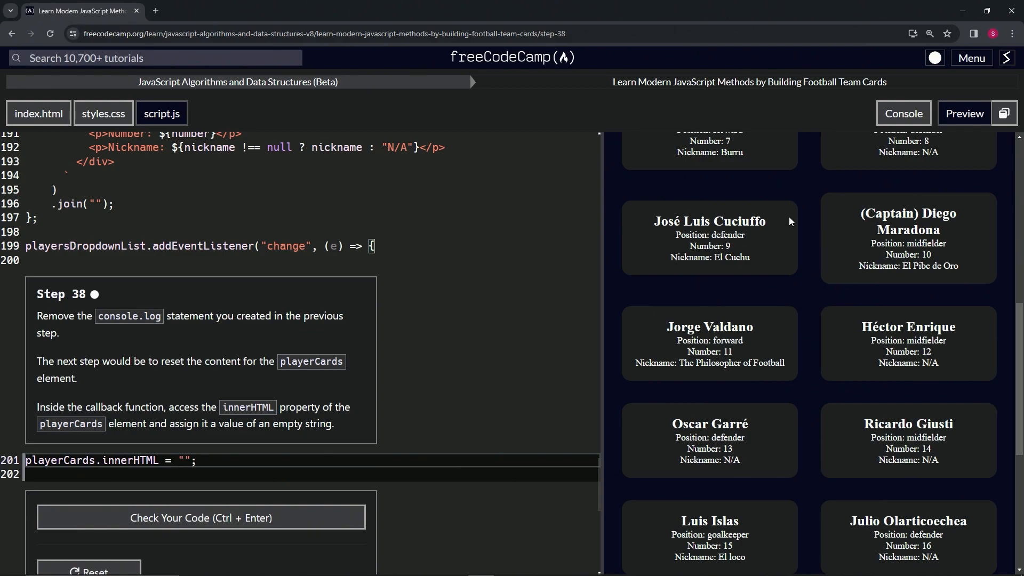
{"action": "mouse_move", "coordinate": [707, 205]}
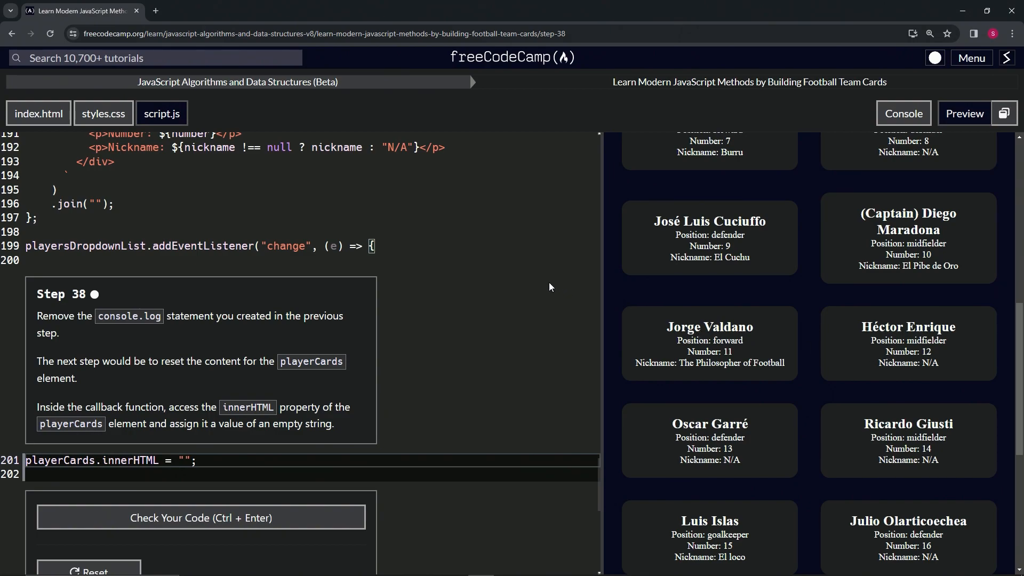
Check the Step 38 code, submit the passing solution, and continue to Step 39.
{"action": "left_click", "coordinate": [201, 517]}
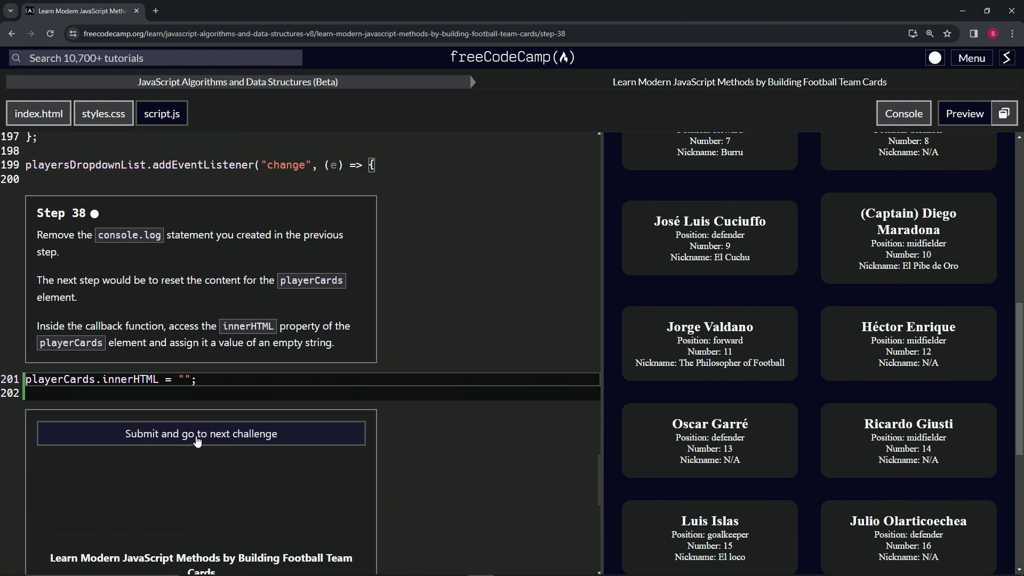
{"action": "left_click", "coordinate": [200, 433]}
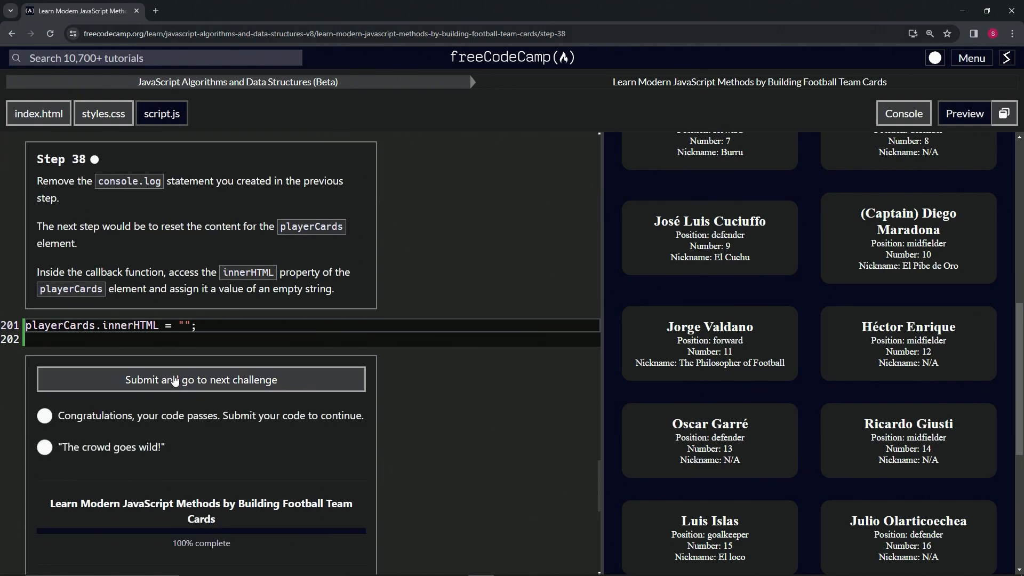
{"action": "left_click", "coordinate": [201, 379]}
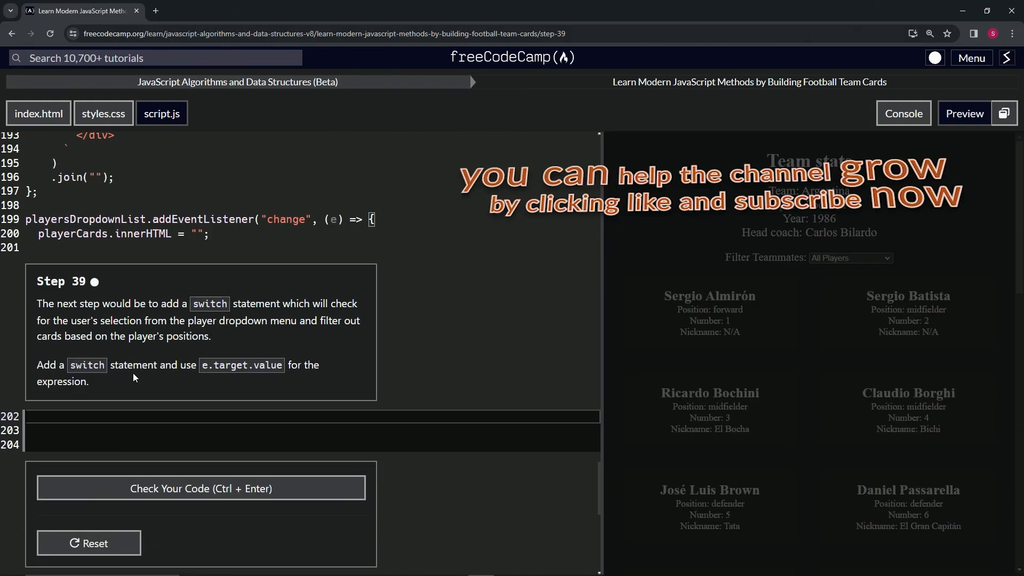